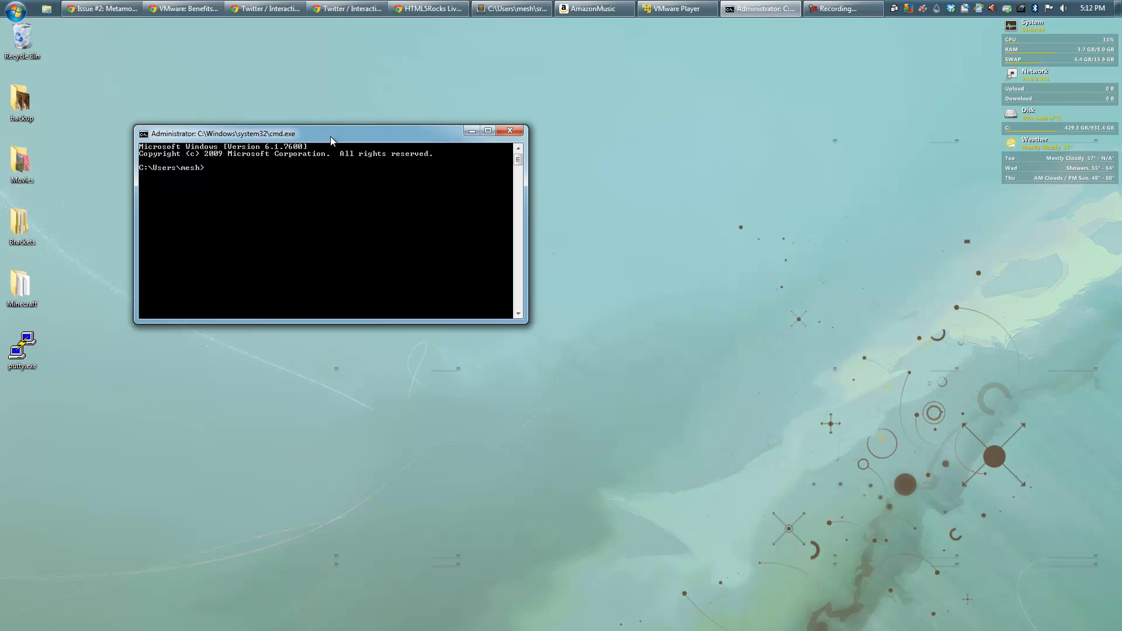
# List the home folder with dir after the Unix-style ls -l is rejected.
pyautogui.write('ls -l')
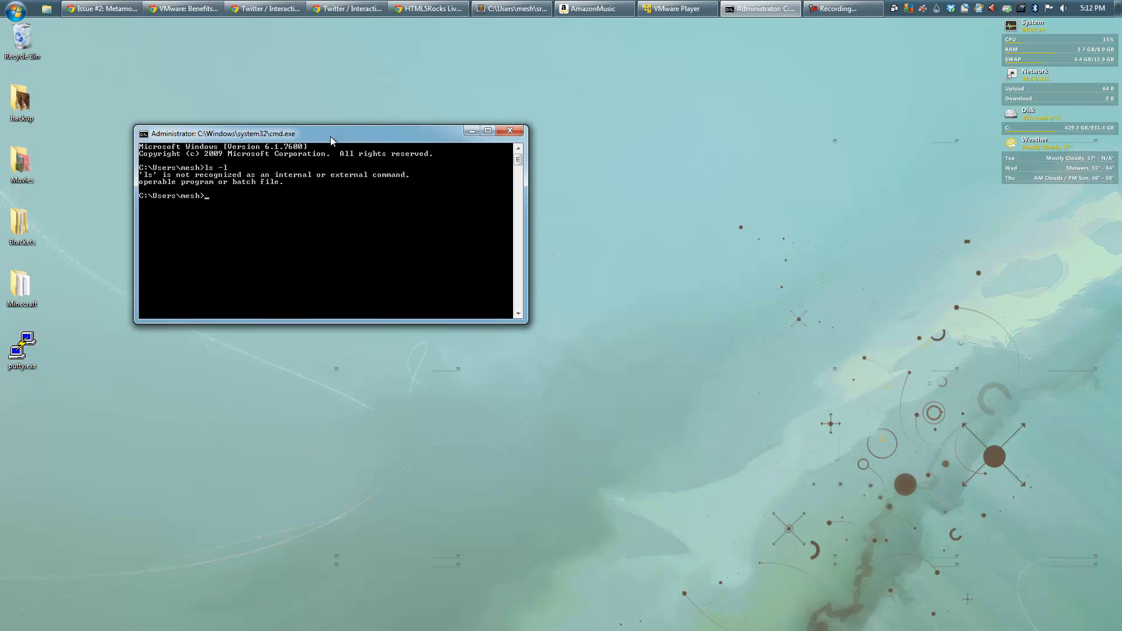
pyautogui.write('dir')
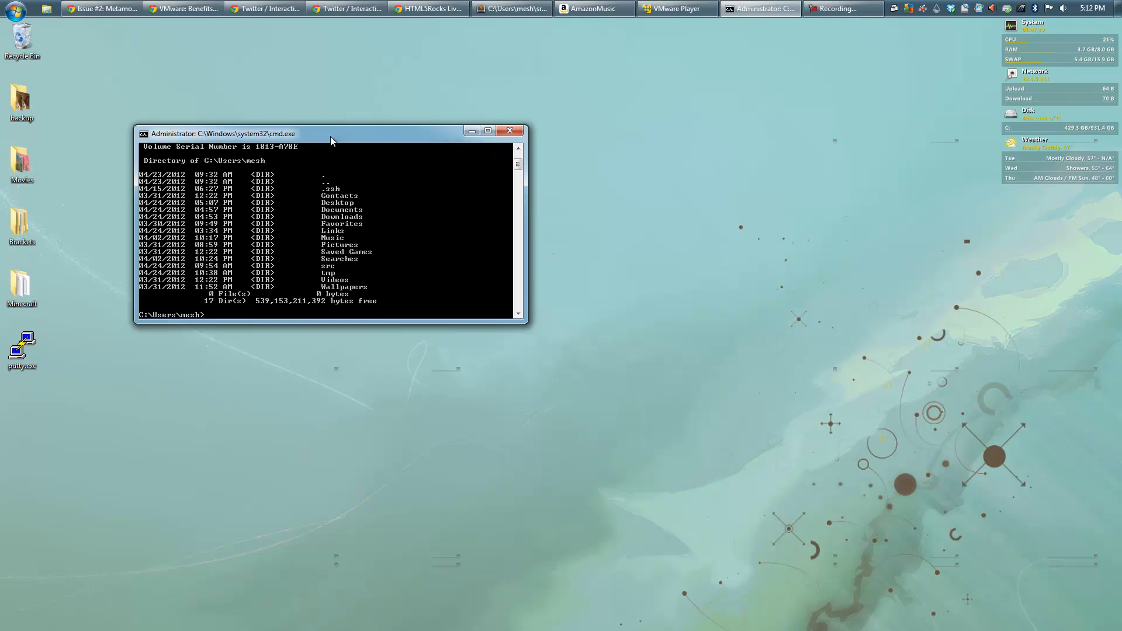
pyautogui.write('ls -l')
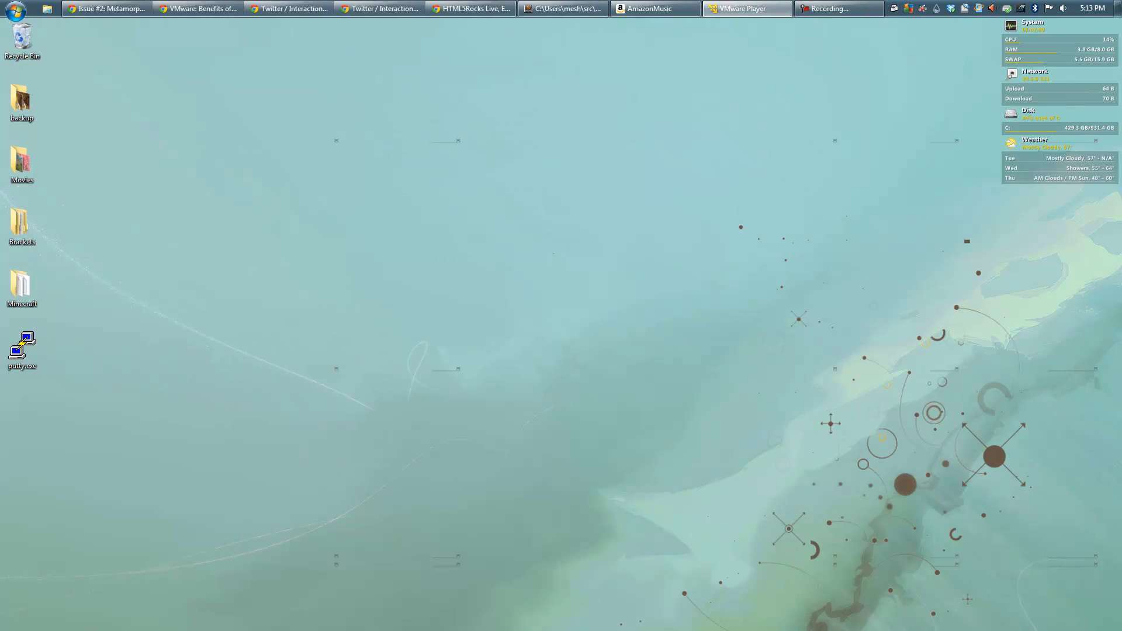
# Restore Chrome and switch to the 'Download | Ubuntu' Server download tab.
pyautogui.click(746, 8)
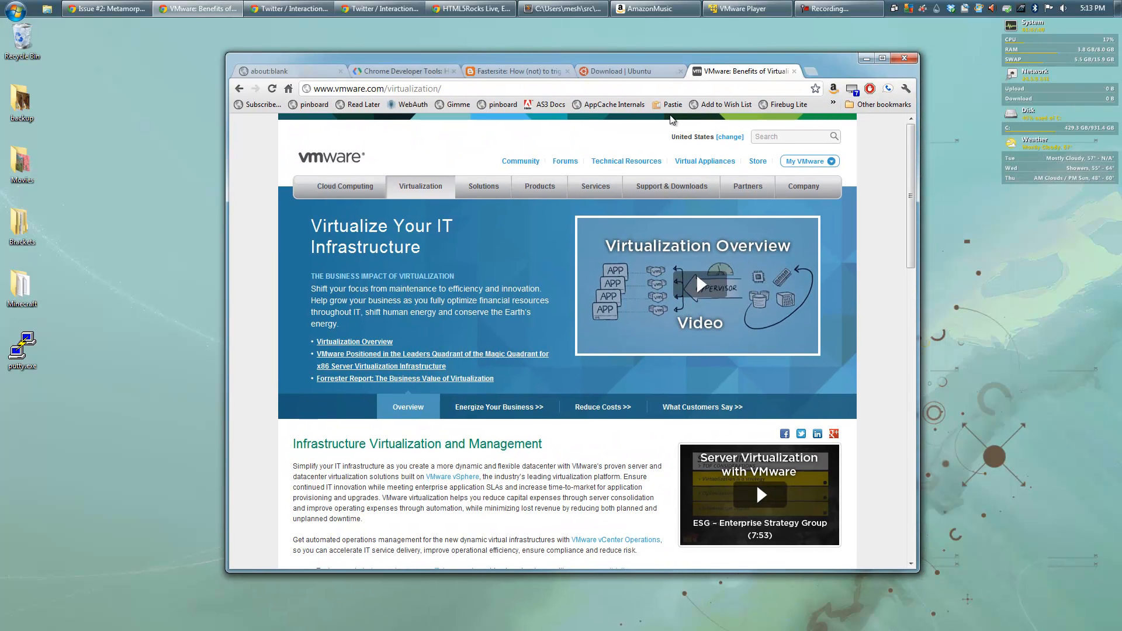
pyautogui.click(627, 70)
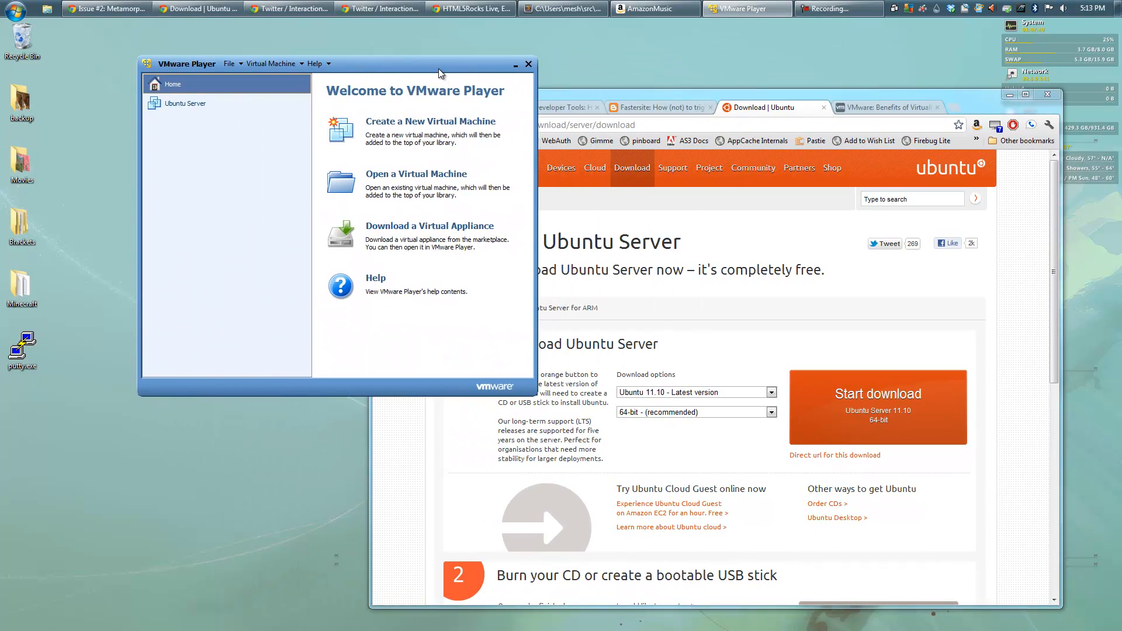
# Select the Ubuntu Server machine and open its virtual machine settings.
pyautogui.click(184, 102)
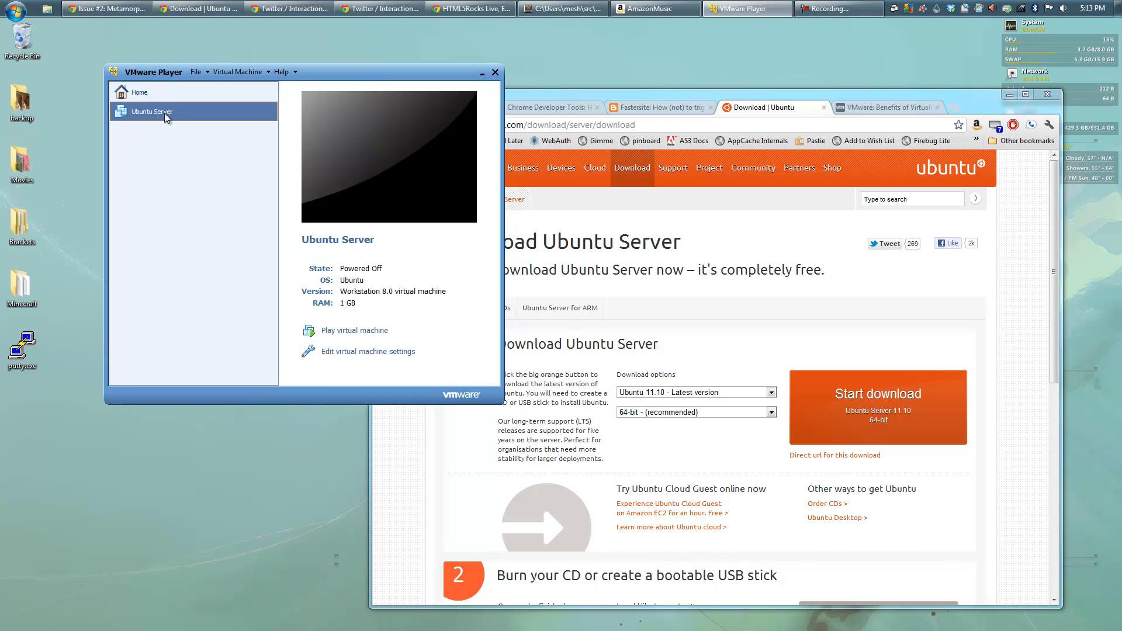
pyautogui.moveTo(433, 272)
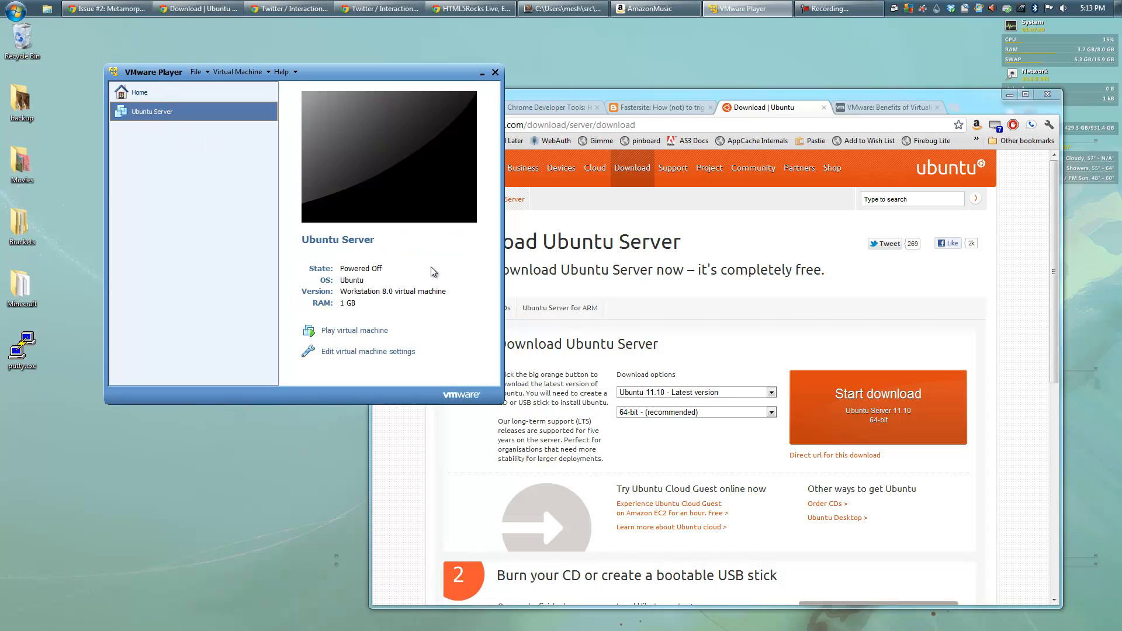
pyautogui.moveTo(401, 370)
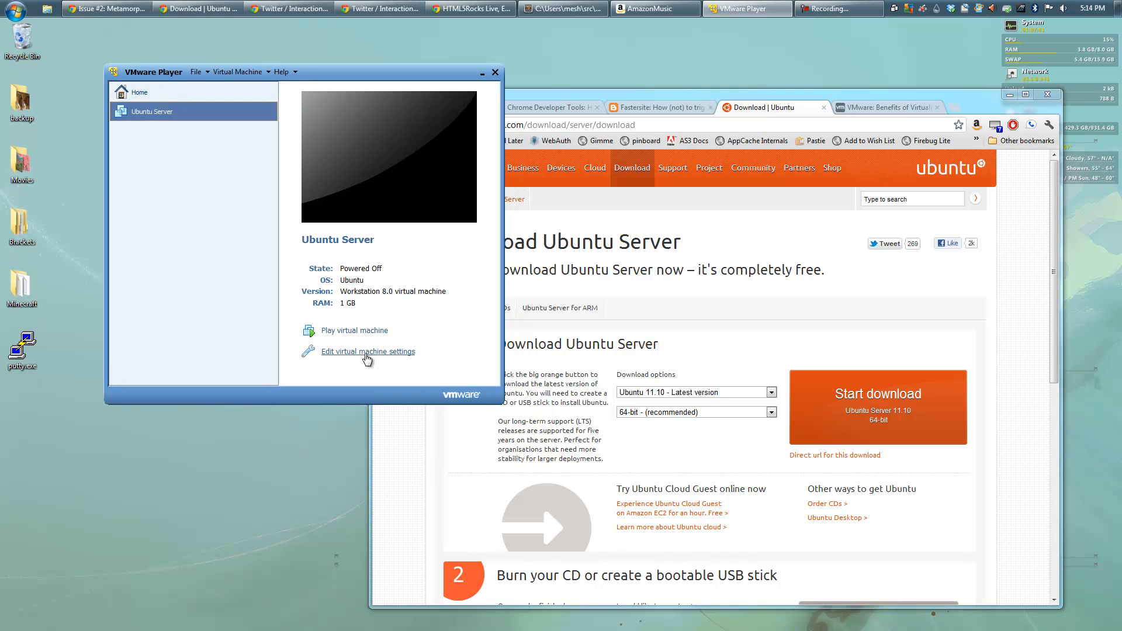
pyautogui.click(368, 352)
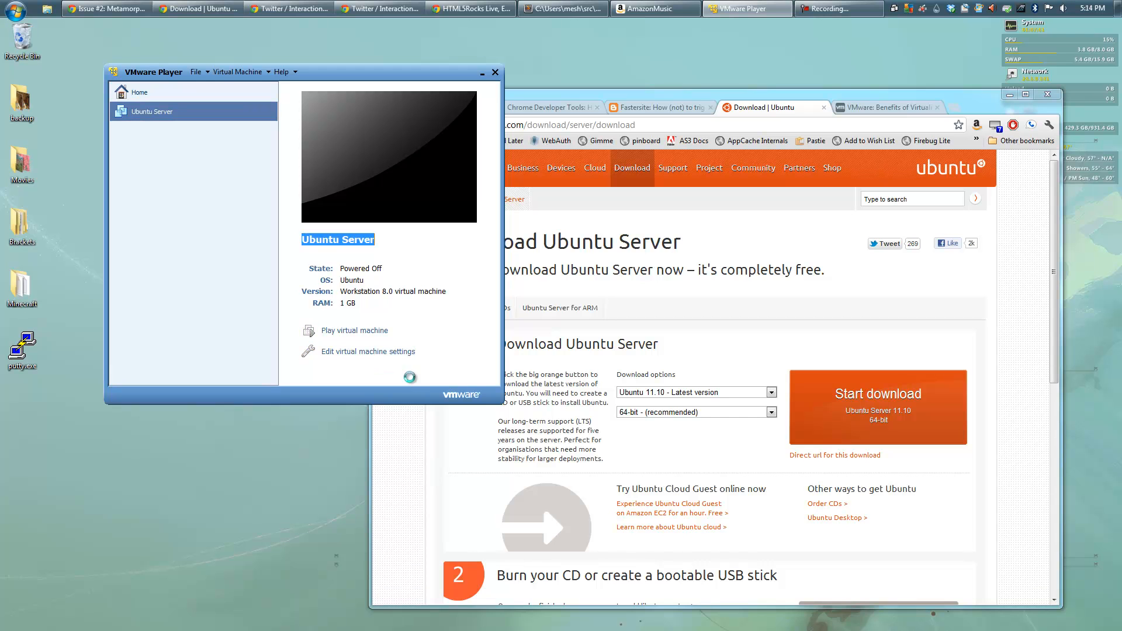
# Show the Network Adapter's Bridged connection setting on the Hardware tab.
pyautogui.click(367, 352)
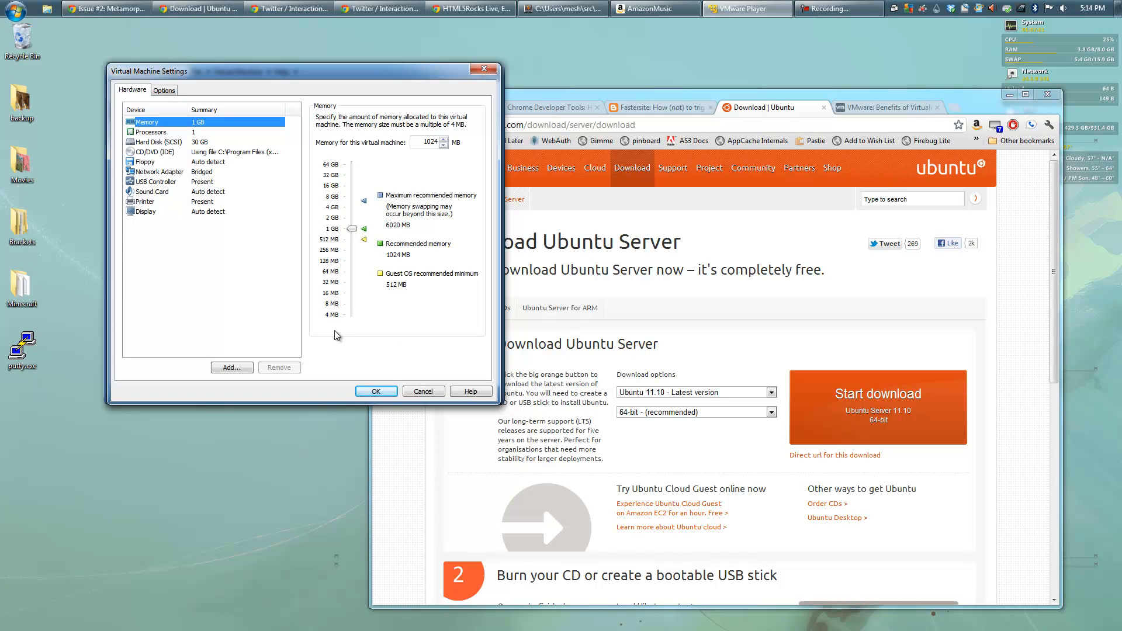
pyautogui.click(155, 171)
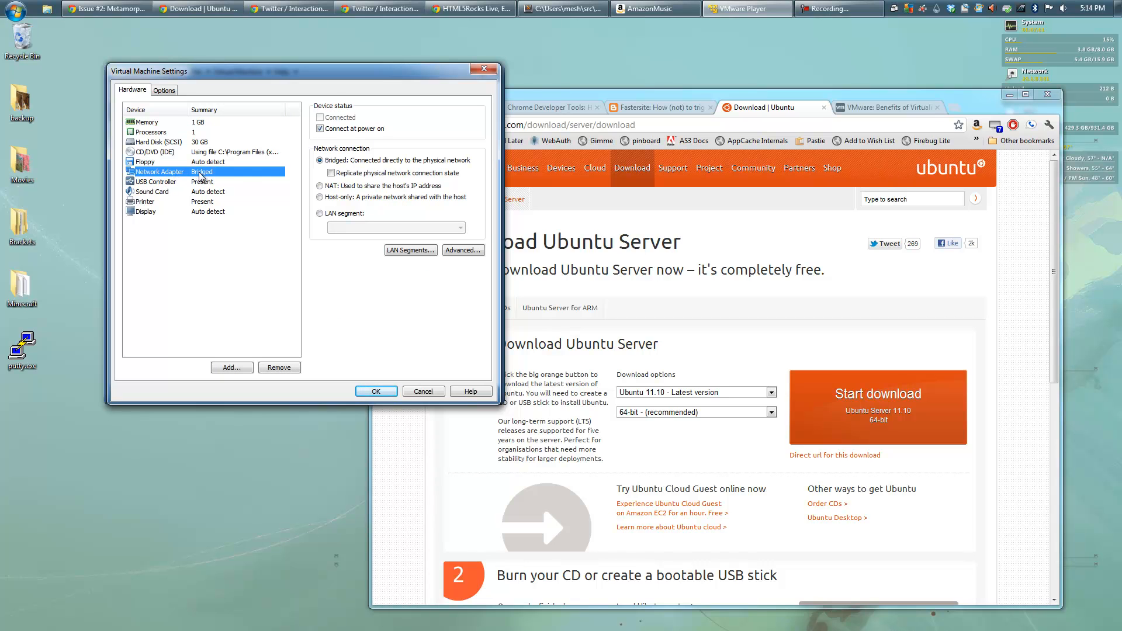
pyautogui.moveTo(392, 172)
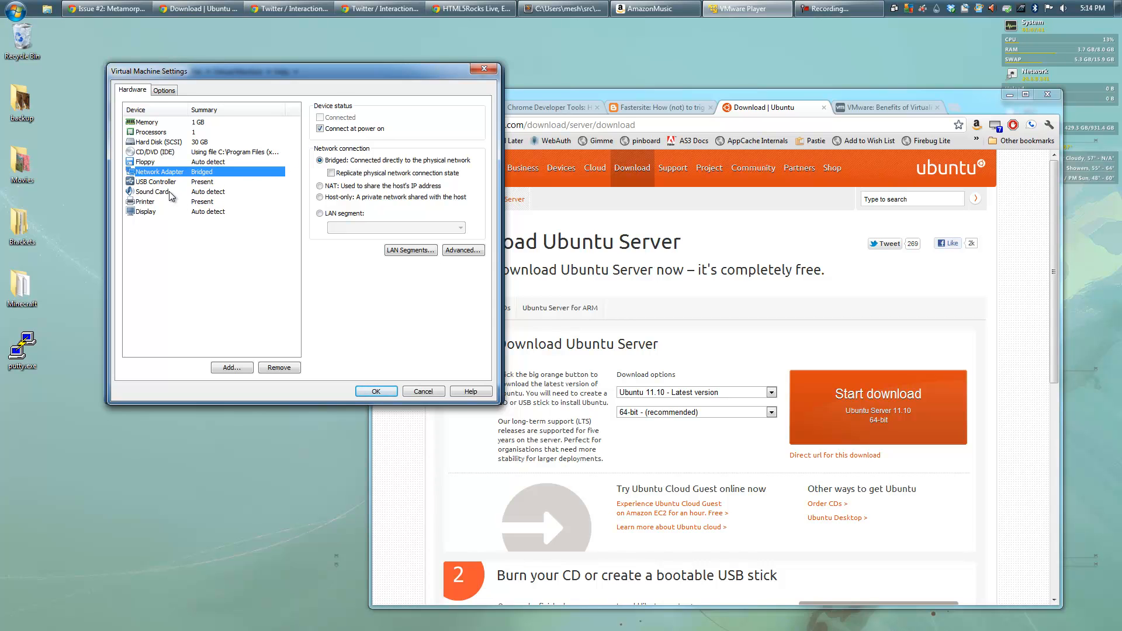
# Check the Options tab's Shared Folders settings and the shared Windows home folder entry.
pyautogui.click(164, 89)
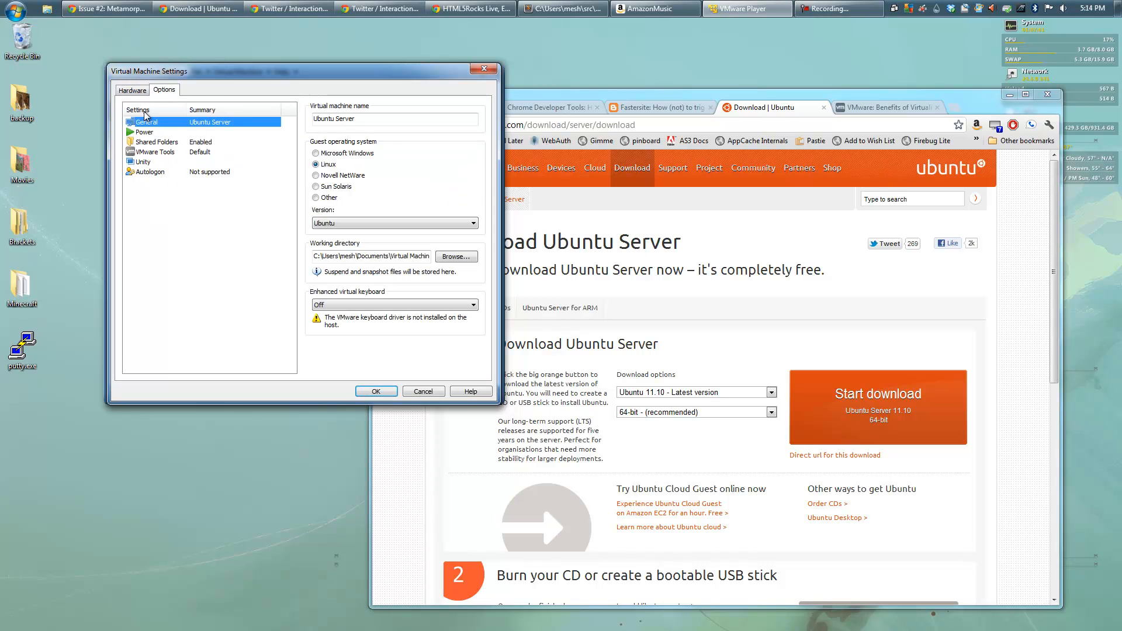
pyautogui.click(153, 141)
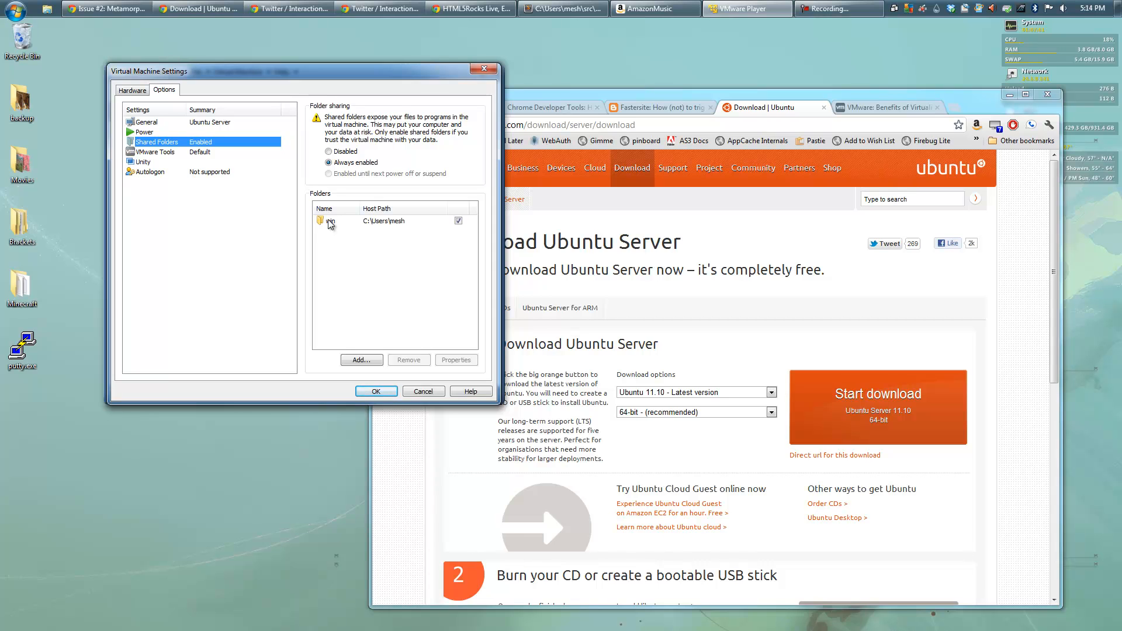
pyautogui.click(132, 90)
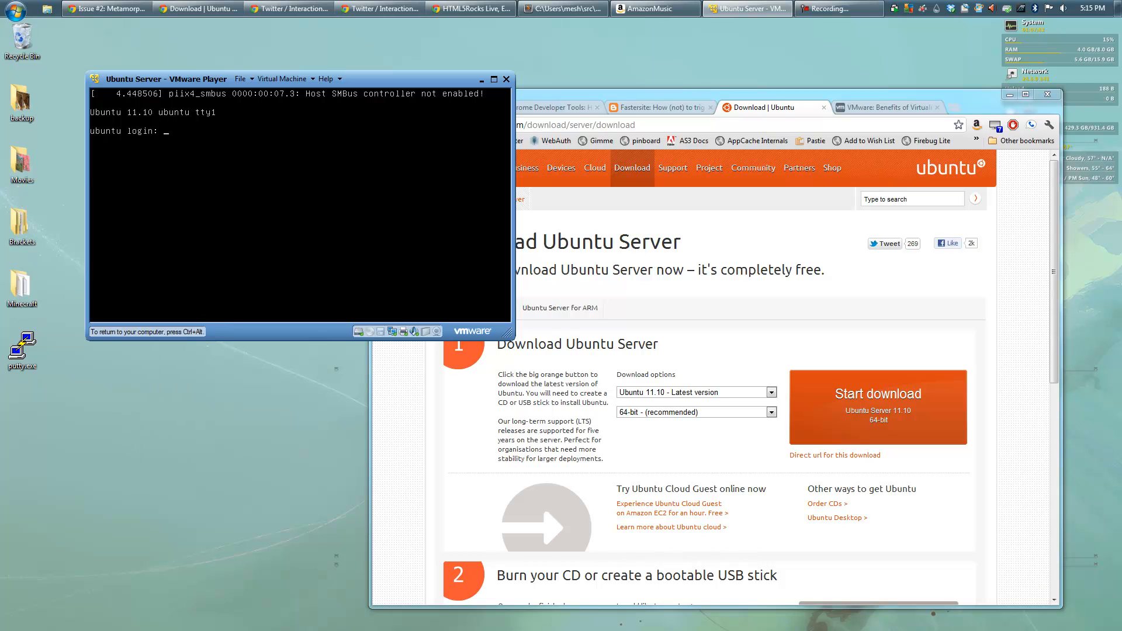
# Log in as mesh and list the home folder (bin, src, tmp, win).
pyautogui.write('mesh')
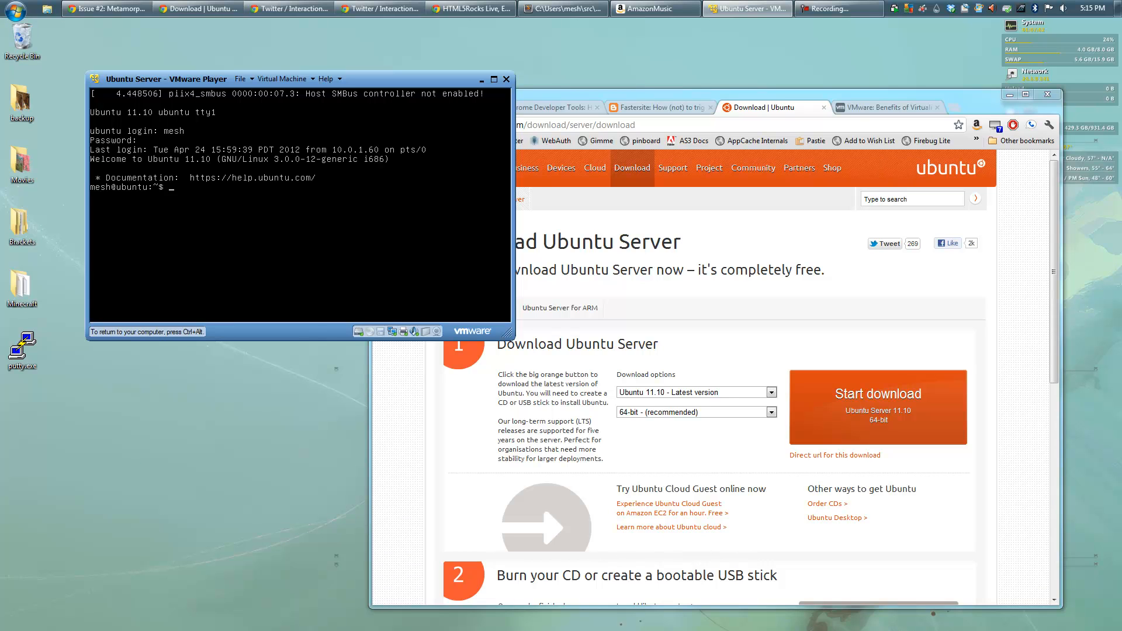
pyautogui.write('ls -l')
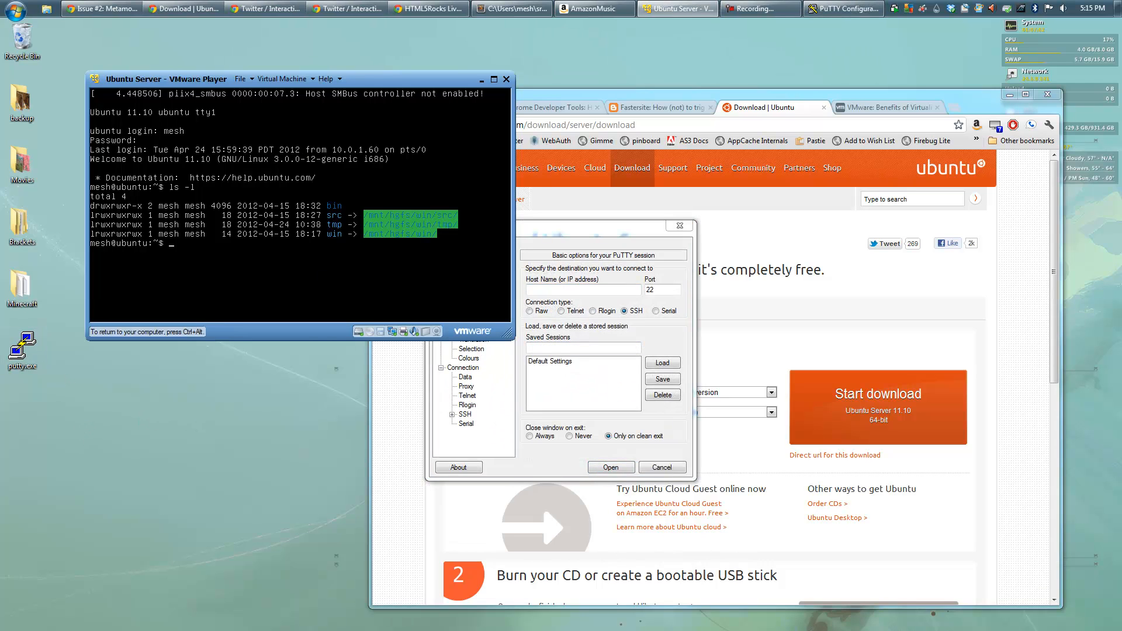
# Run ifconfig to read the address, then start a PuTTY session to 10.0.1.61.
pyautogui.write('ifconfig')
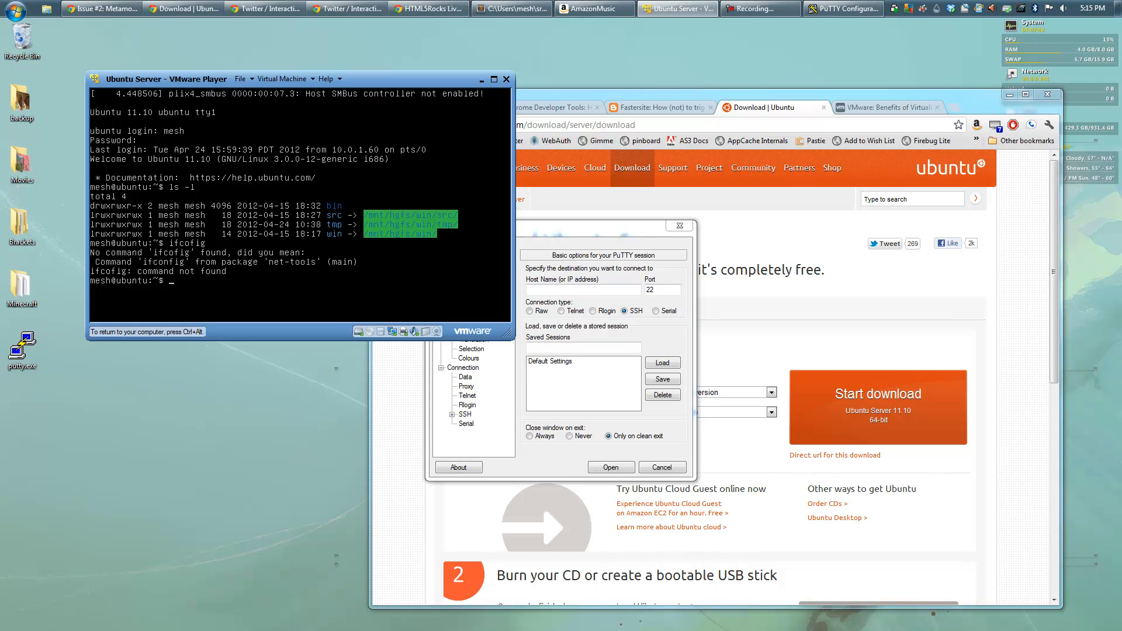
pyautogui.write('ifconfig')
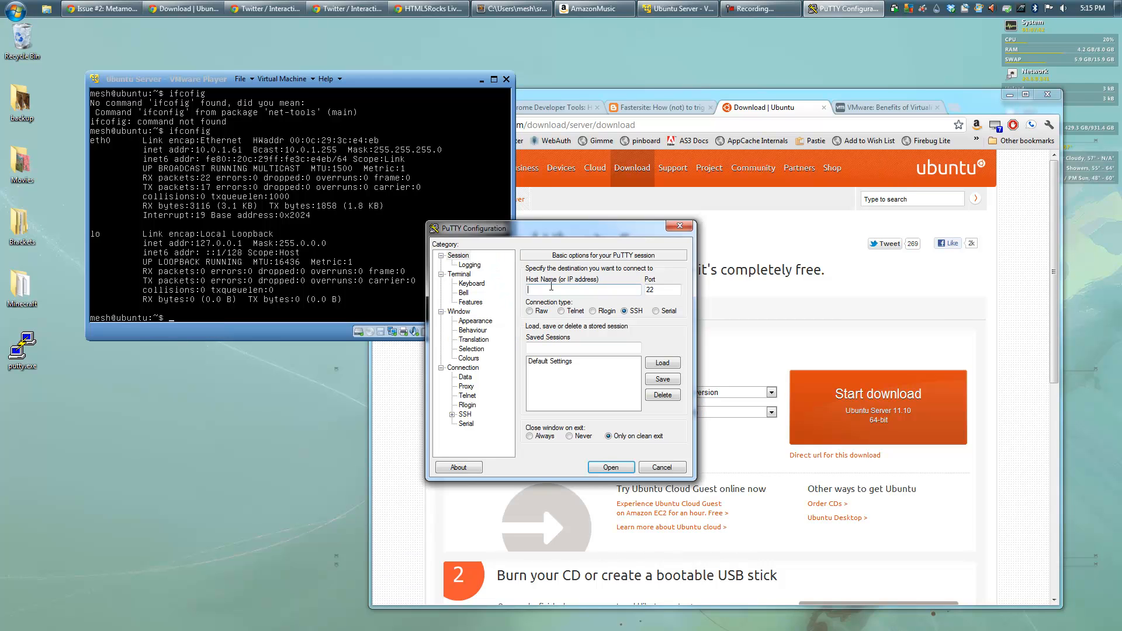
pyautogui.write('10')
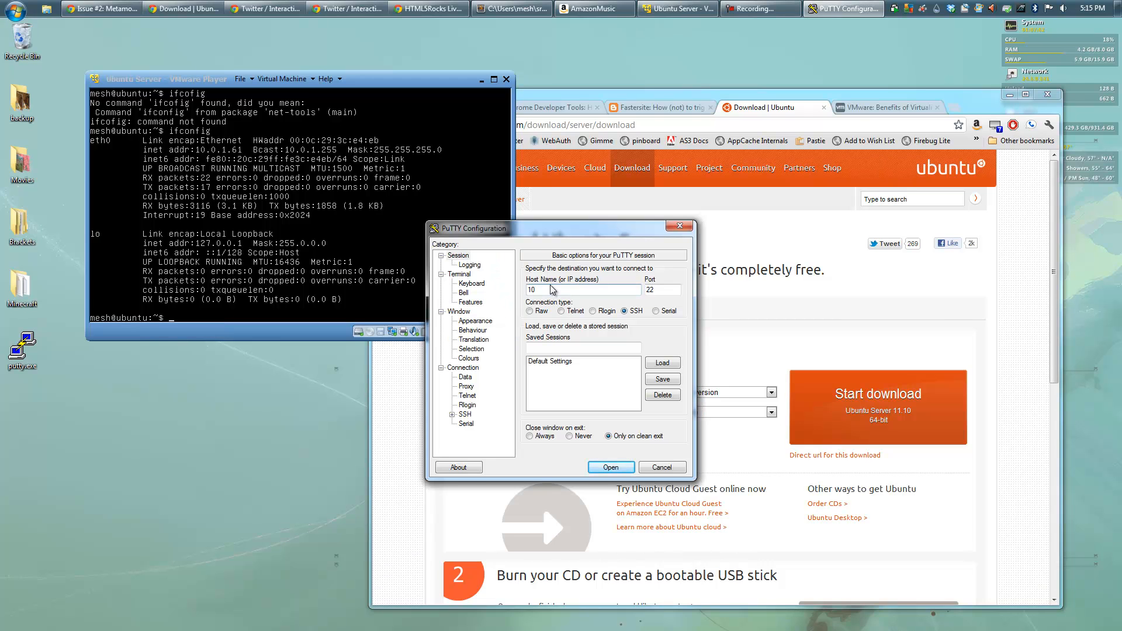
pyautogui.write('.0.')
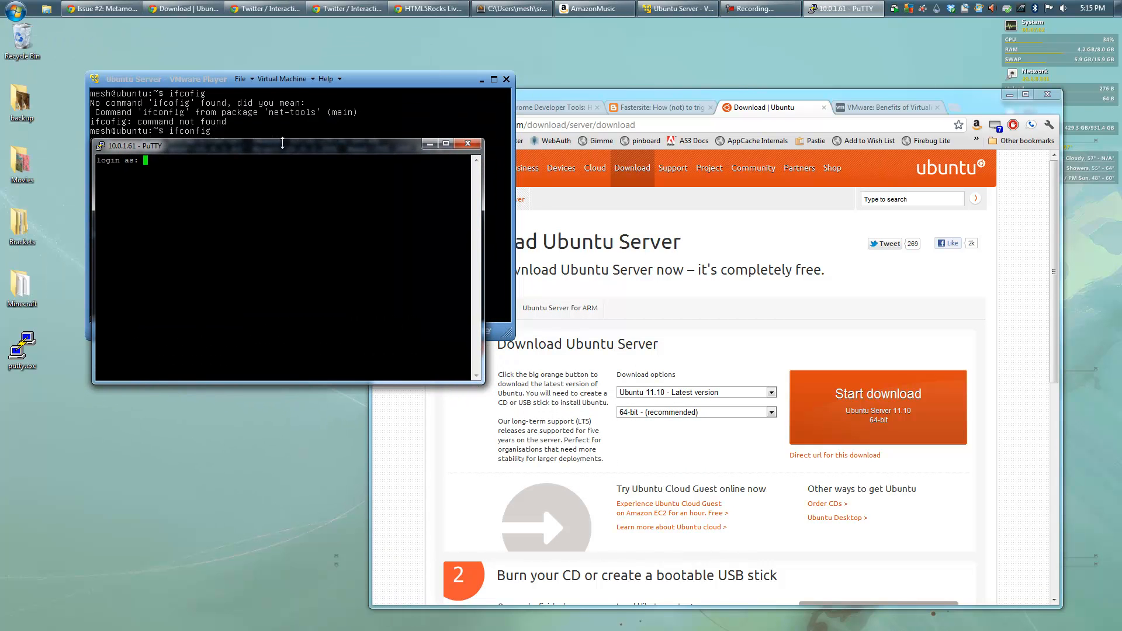
# Log in as mesh, enter src/SpectralKitten and git pull, which is already up to date.
pyautogui.write('mesh')
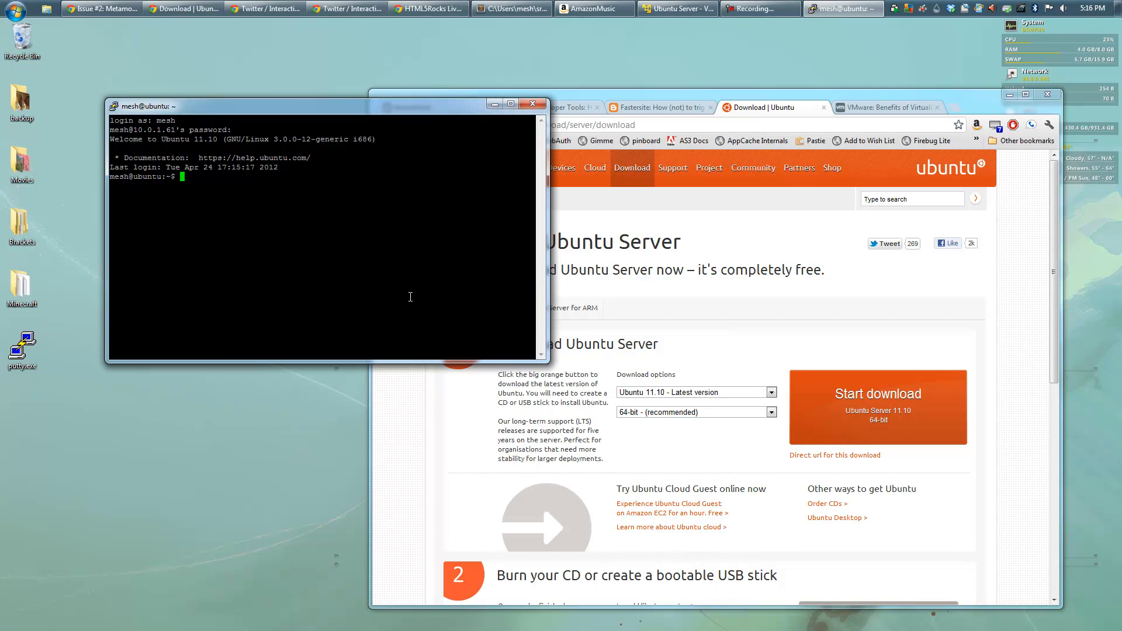
pyautogui.write('ls -l')
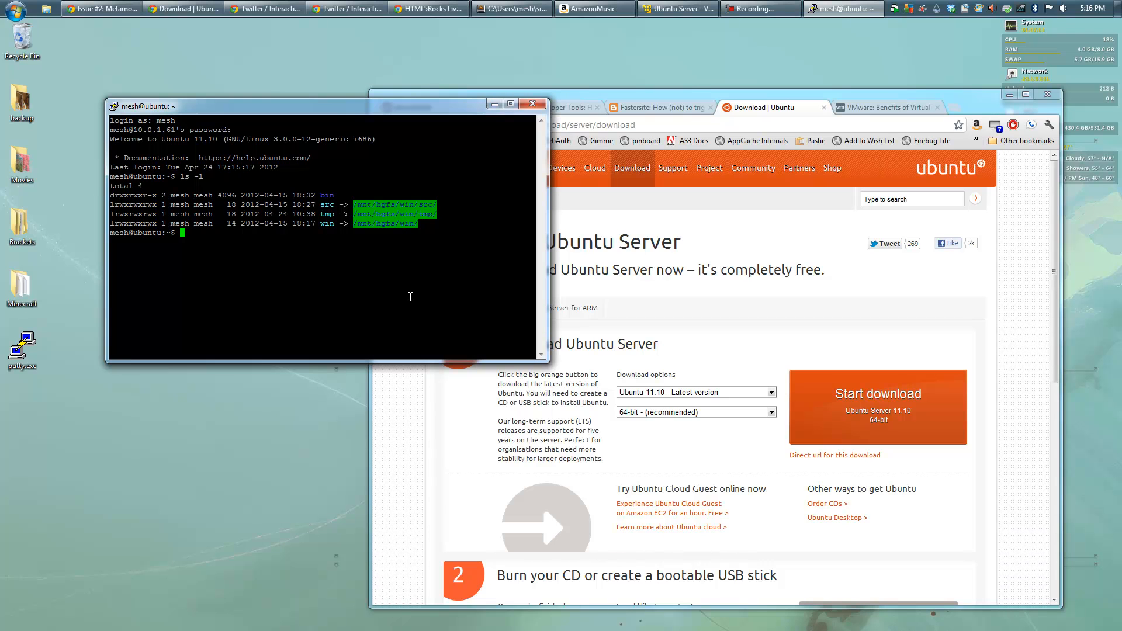
pyautogui.moveTo(326, 224)
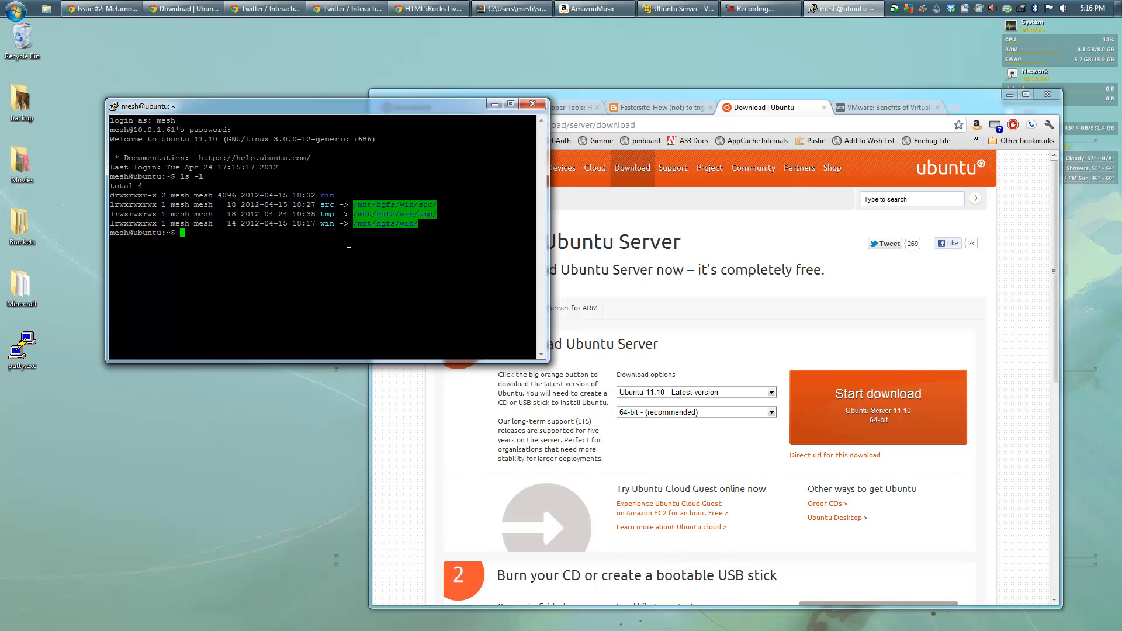
pyautogui.write('cd src/')
pyautogui.write('ls -l')
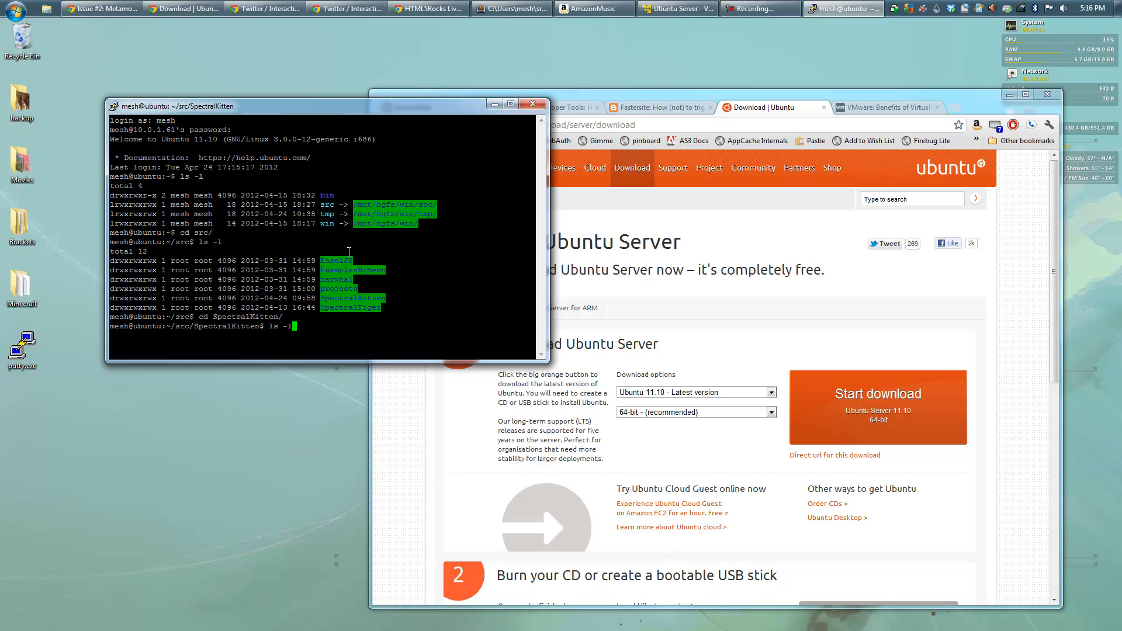
pyautogui.write('git')
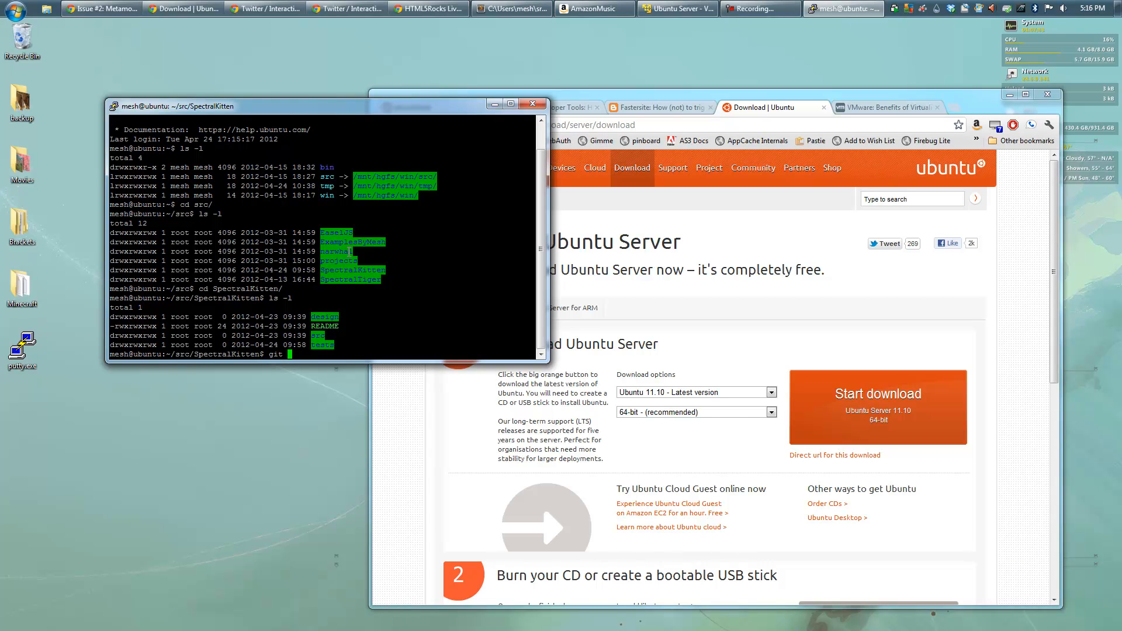
pyautogui.write('pull')
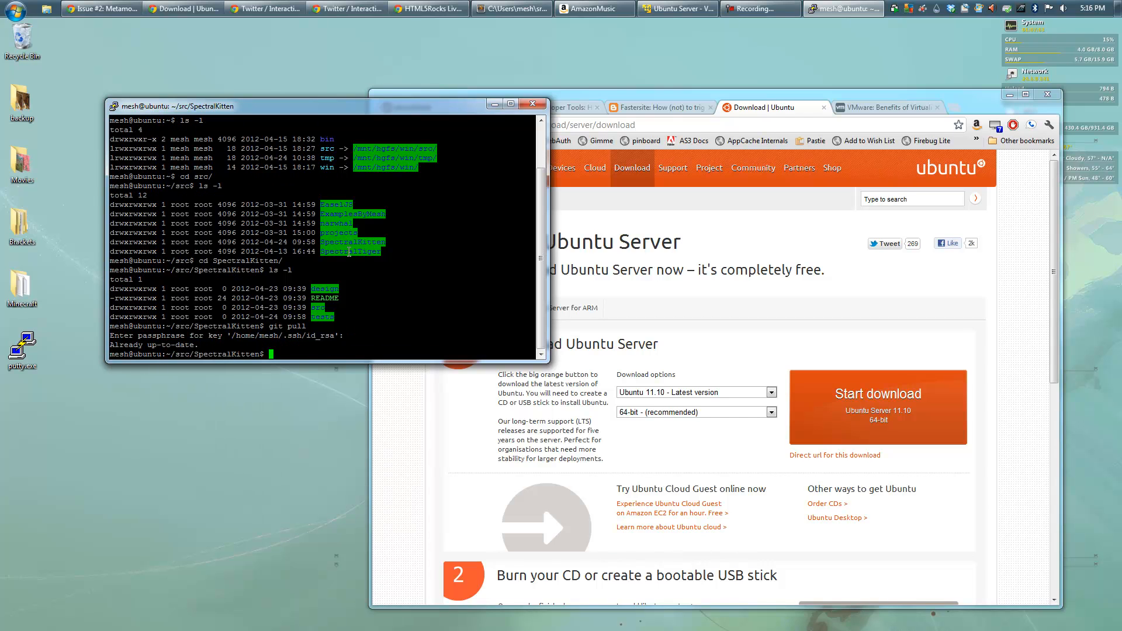
pyautogui.write('cd')
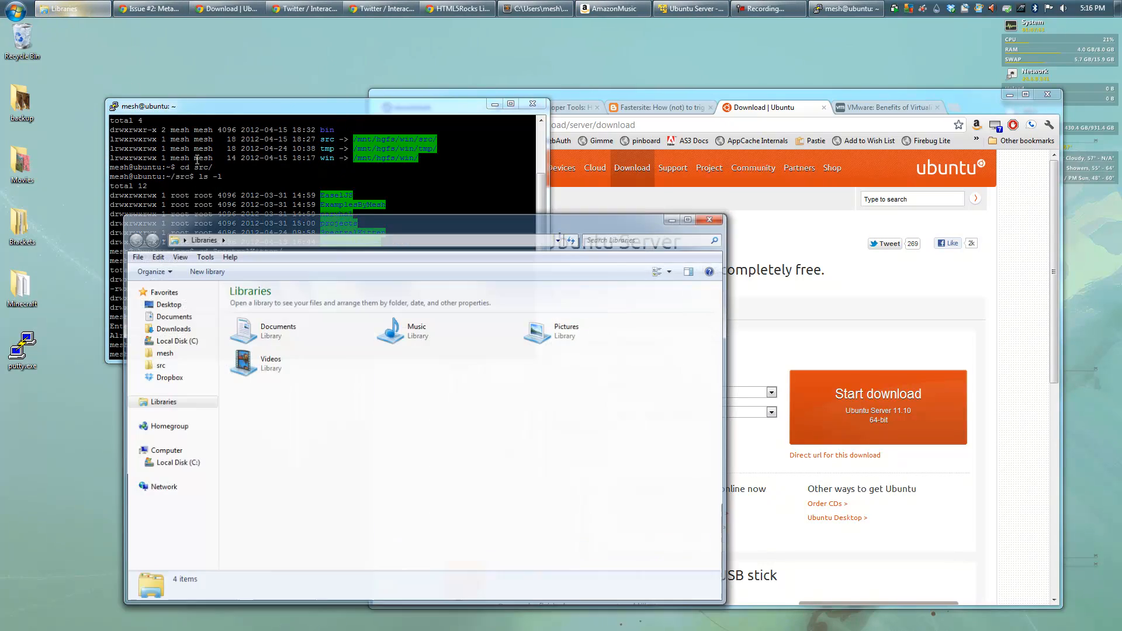
# Create hello_world and foo.txt in the VM's tmp folder and see them appear in Explorer.
pyautogui.click(158, 365)
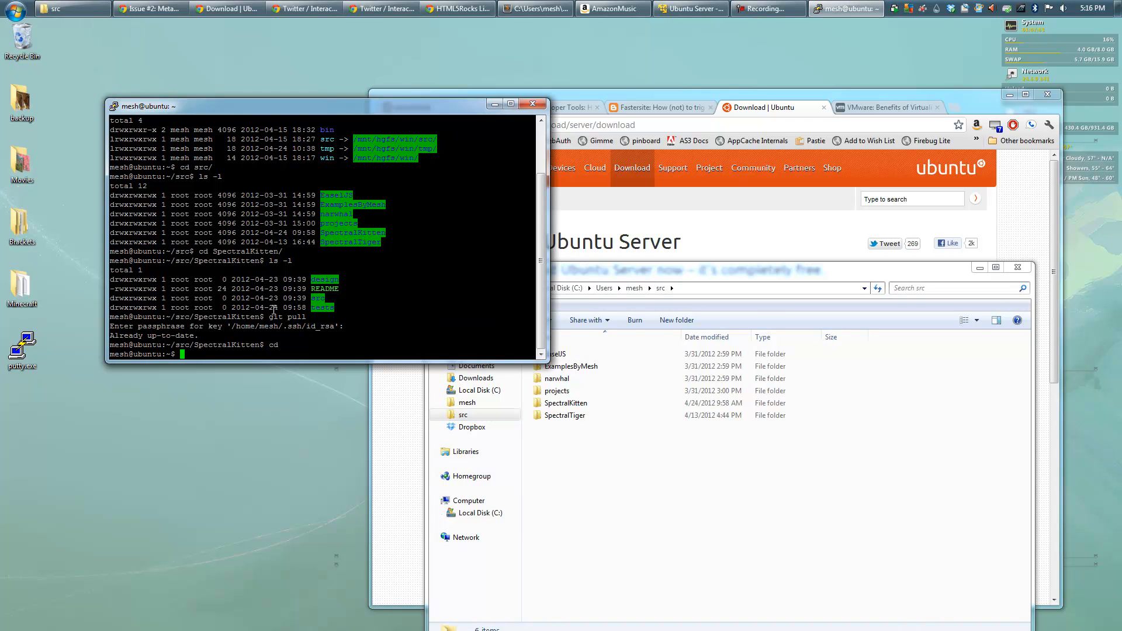
pyautogui.write('cd tmp')
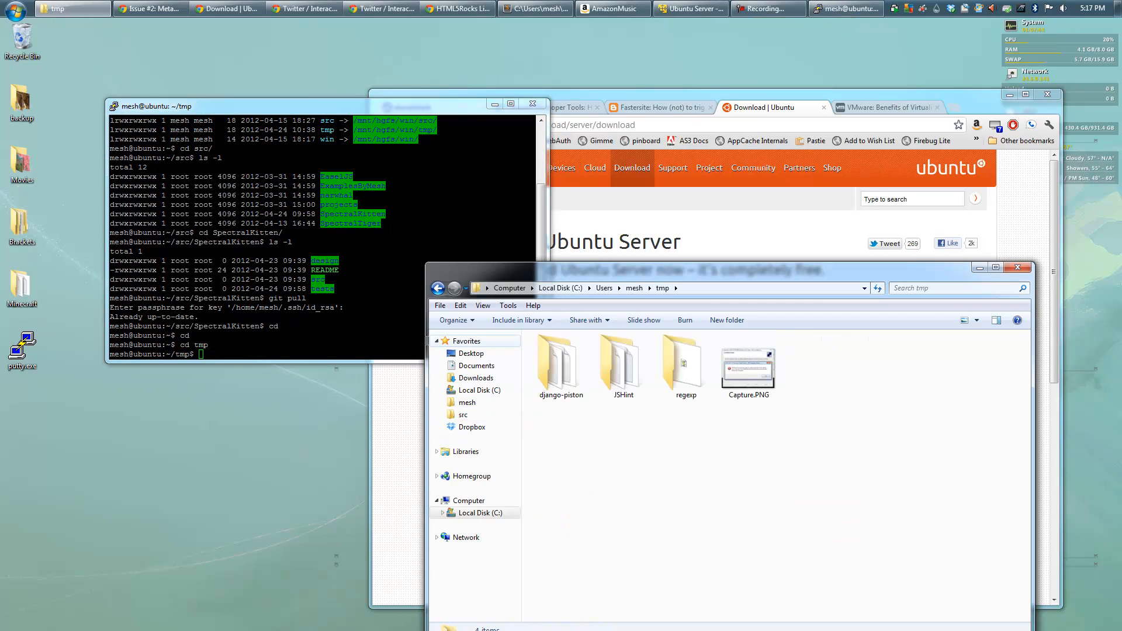
pyautogui.write('touch hello_world')
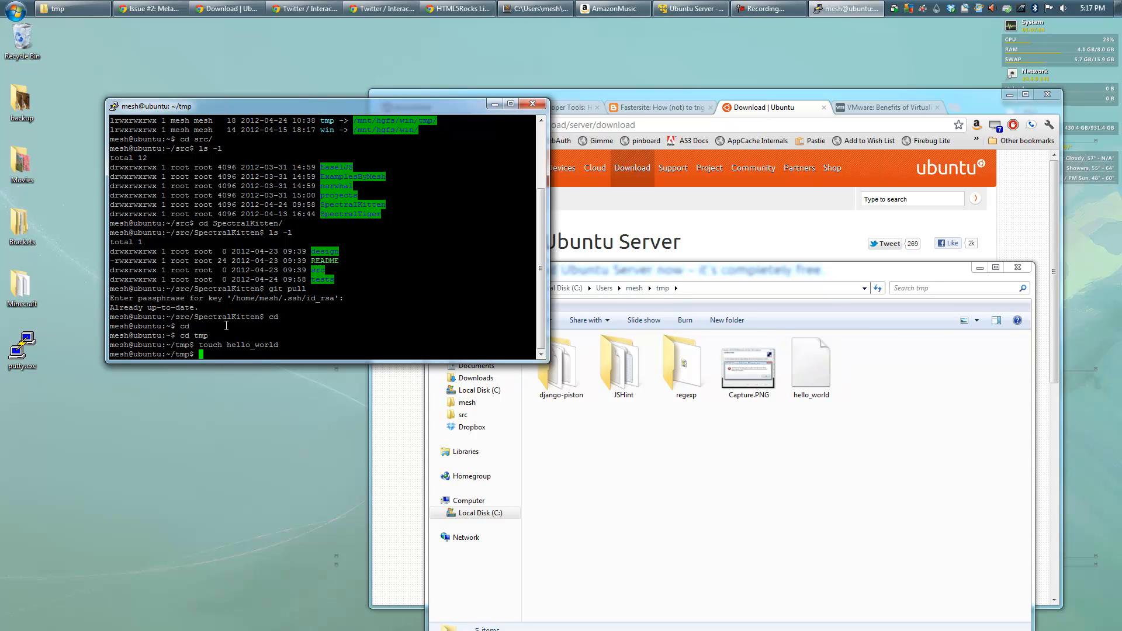
pyautogui.write('t')
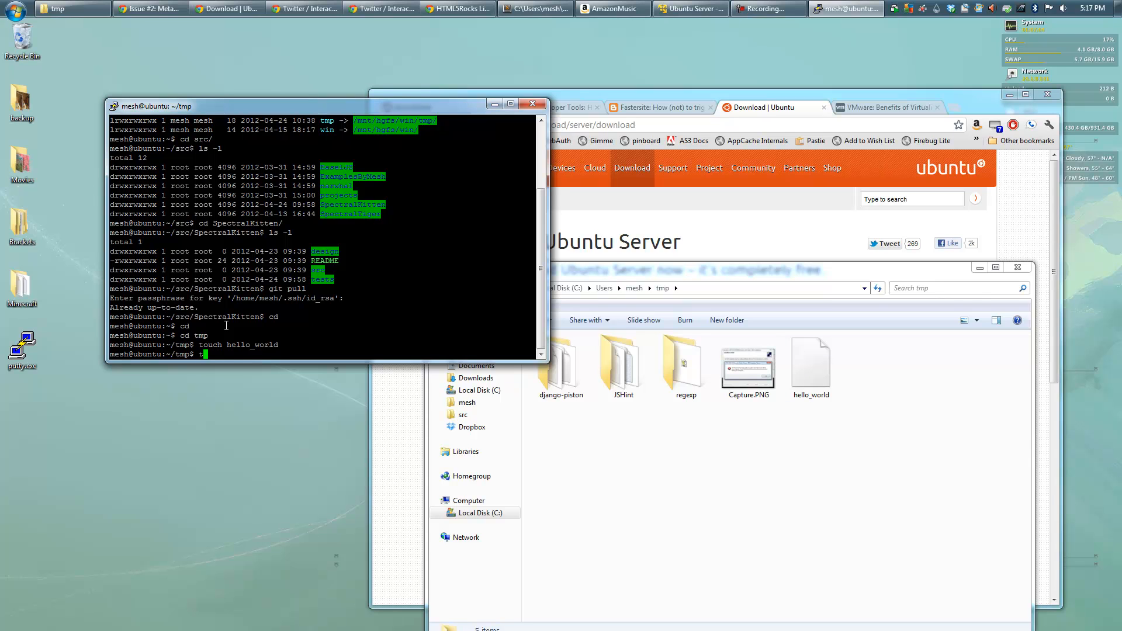
pyautogui.write('ouch foo.txt')
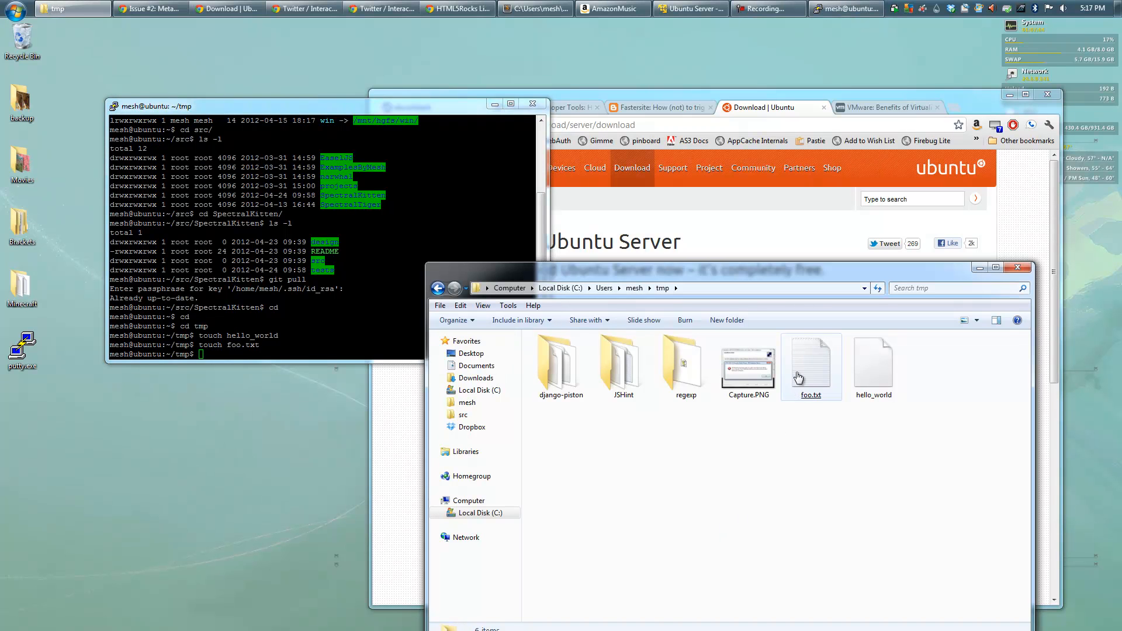
pyautogui.rightClick(810, 357)
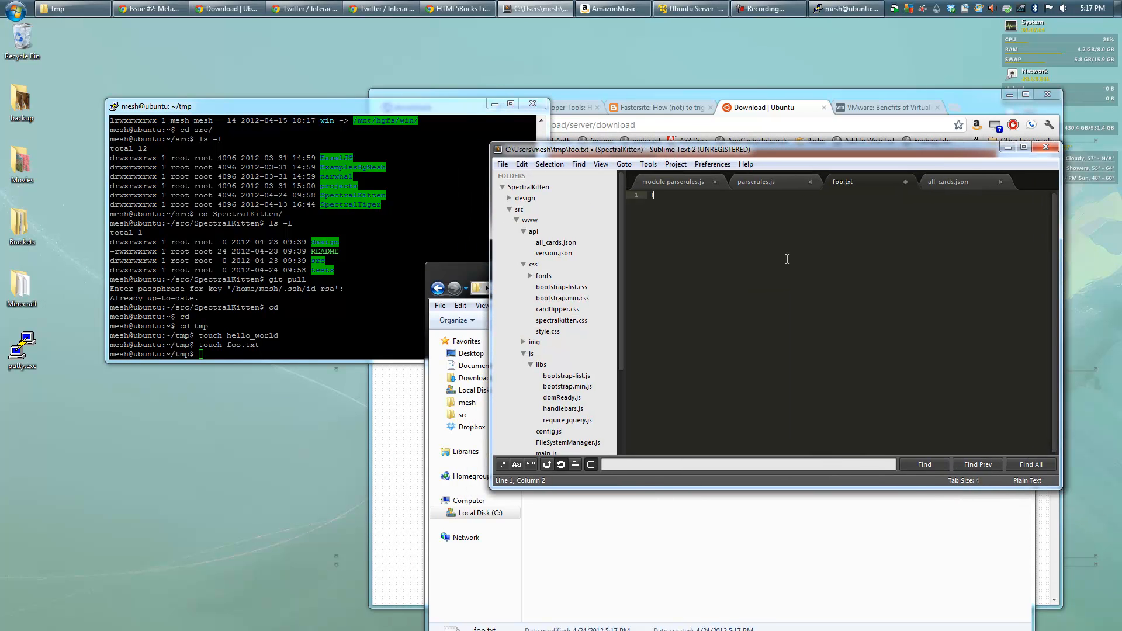
# Write 'This is a test.' into foo.txt and save it.
pyautogui.write('his is a test.')
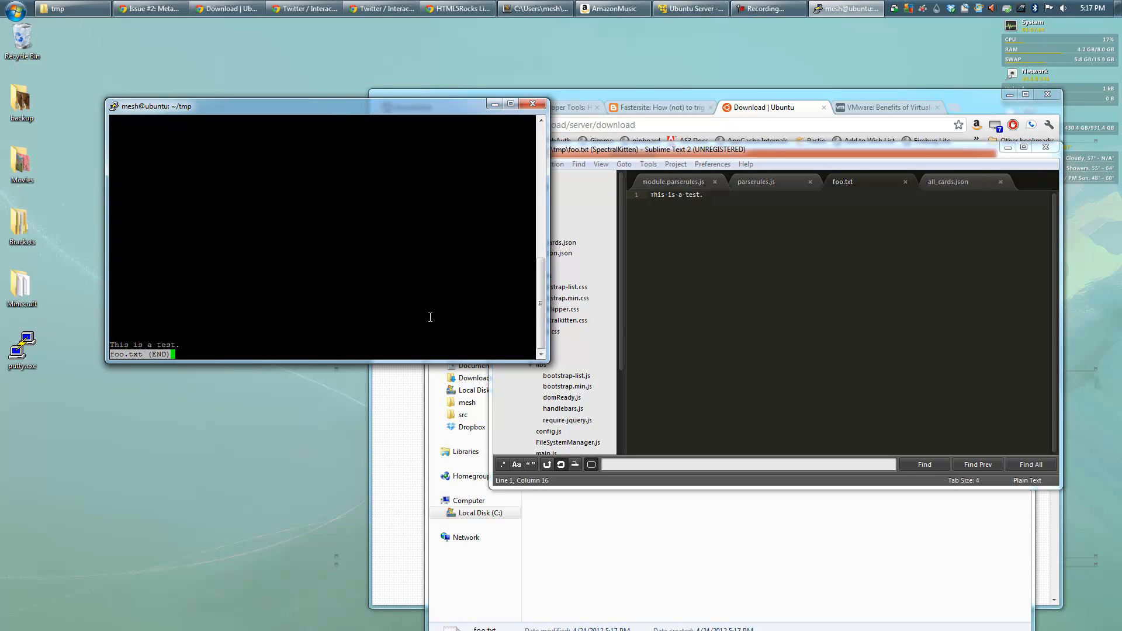
pyautogui.moveTo(480, 308)
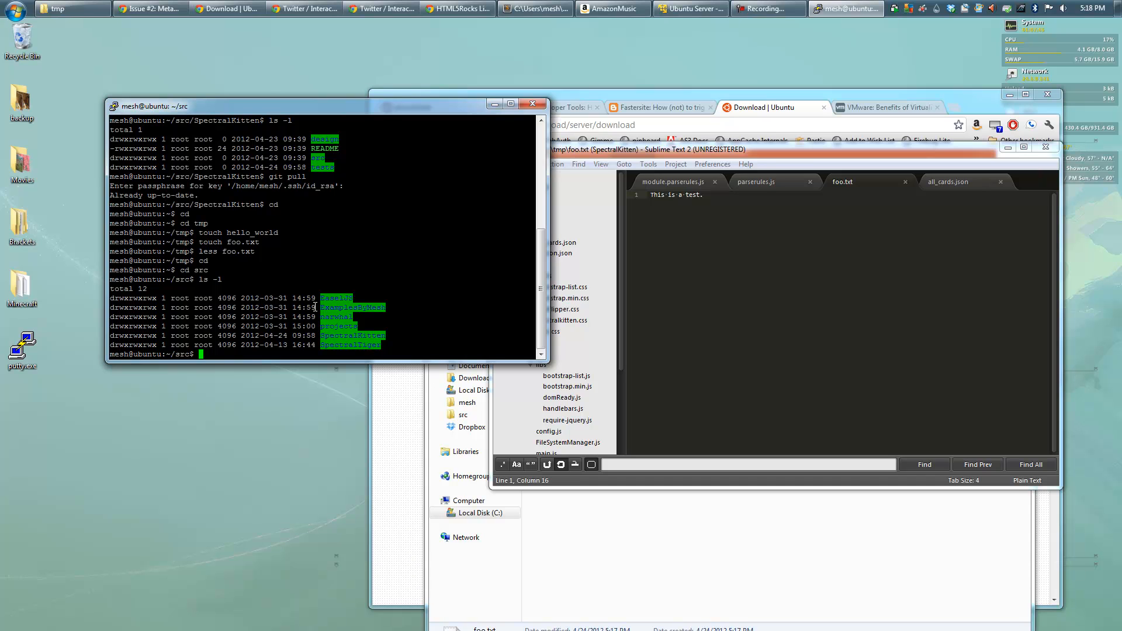
# Enter db/SpectralTiger and run python manage.py runserver 10.0.1.61:8000.
pyautogui.write('cd SpectralT')
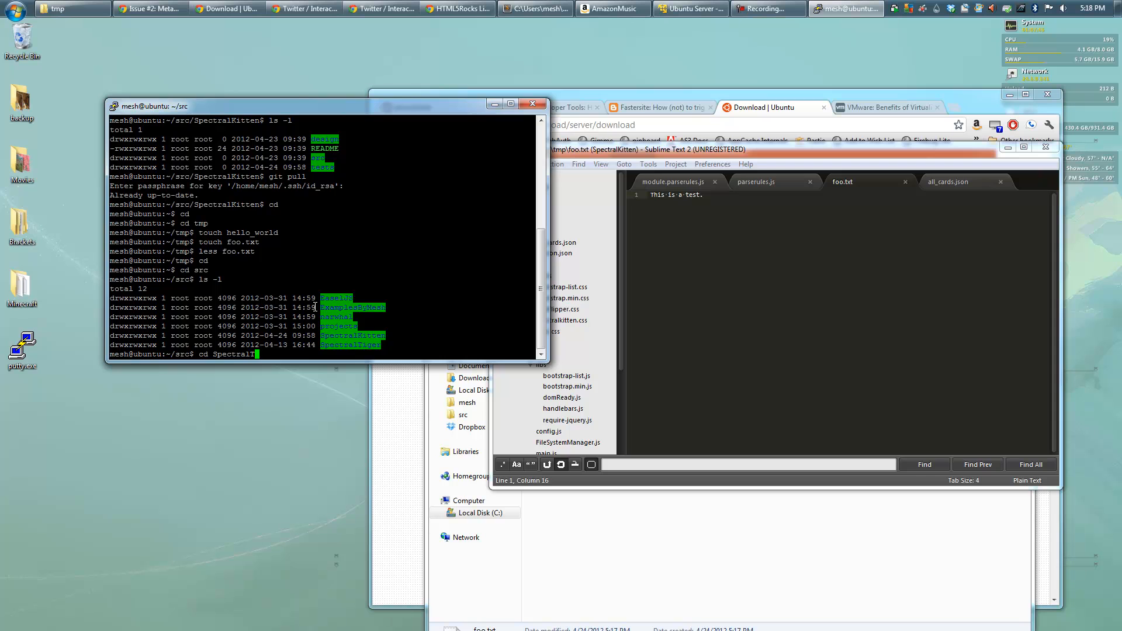
pyautogui.write('k')
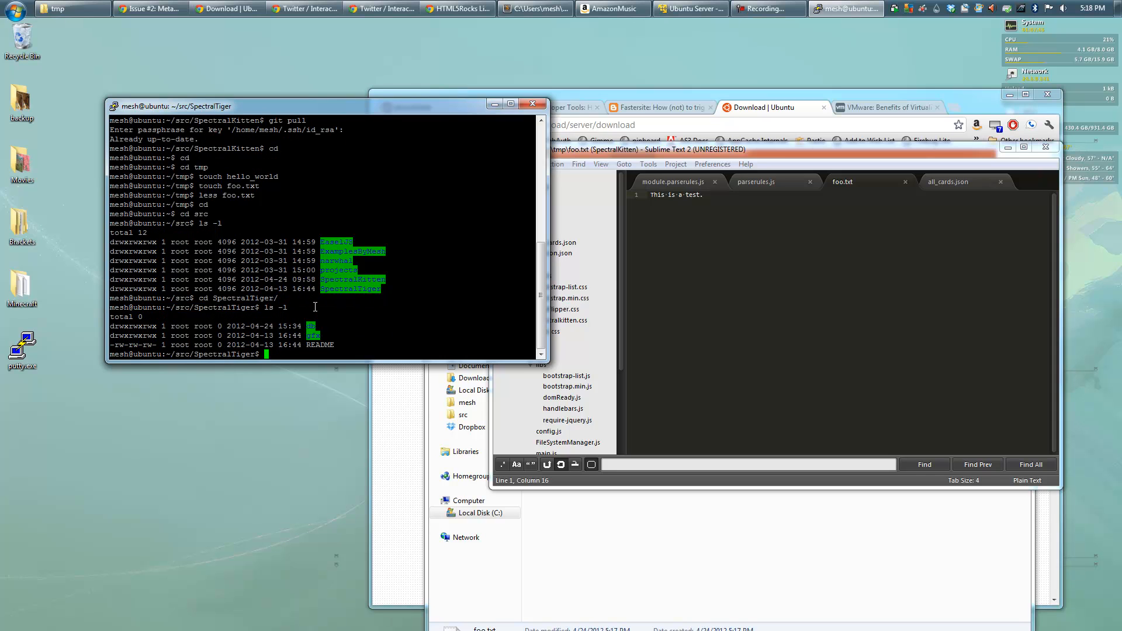
pyautogui.write('cd db/SpectralTiger/')
pyautogui.write('python manage.py')
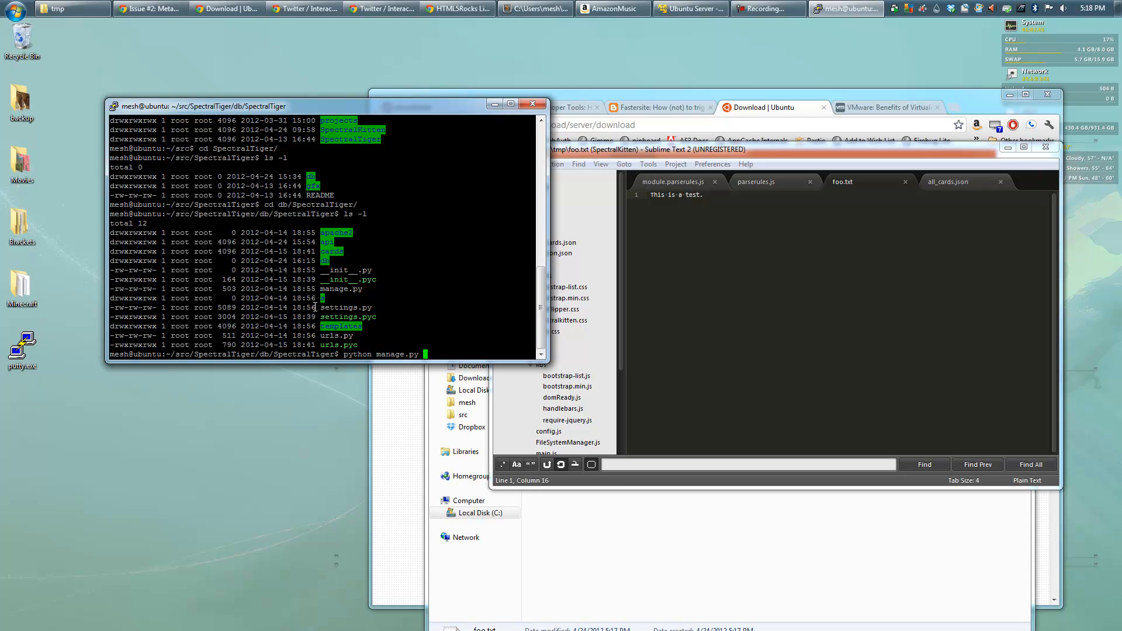
pyautogui.write('runserver 10.0.1.61:80')
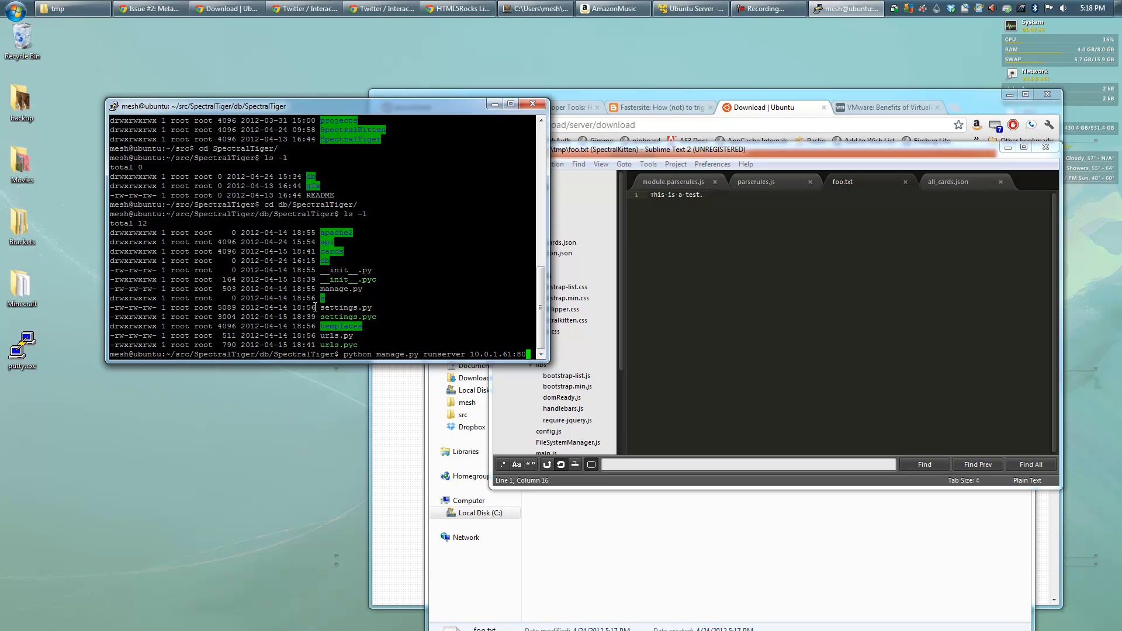
pyautogui.press('Return')
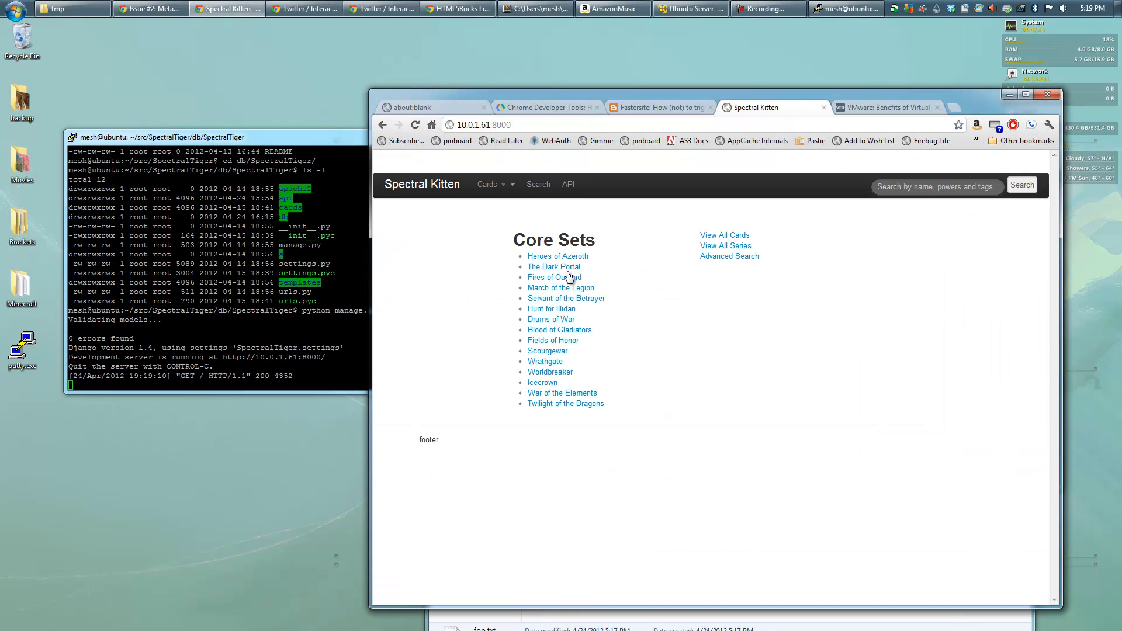
# Open one of the Spectral Kitten Core Sets pages in Chrome.
pyautogui.click(558, 256)
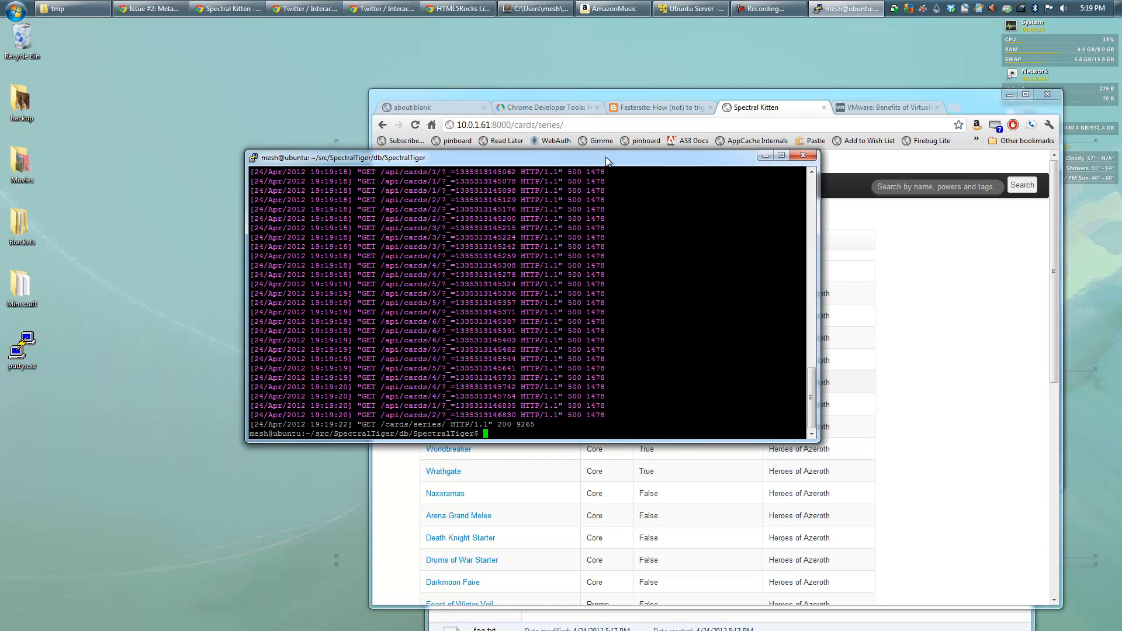
# Move the PuTTY server log window up-left, off the Chrome series table.
pyautogui.moveTo(605, 158); pyautogui.dragTo(548, 89)
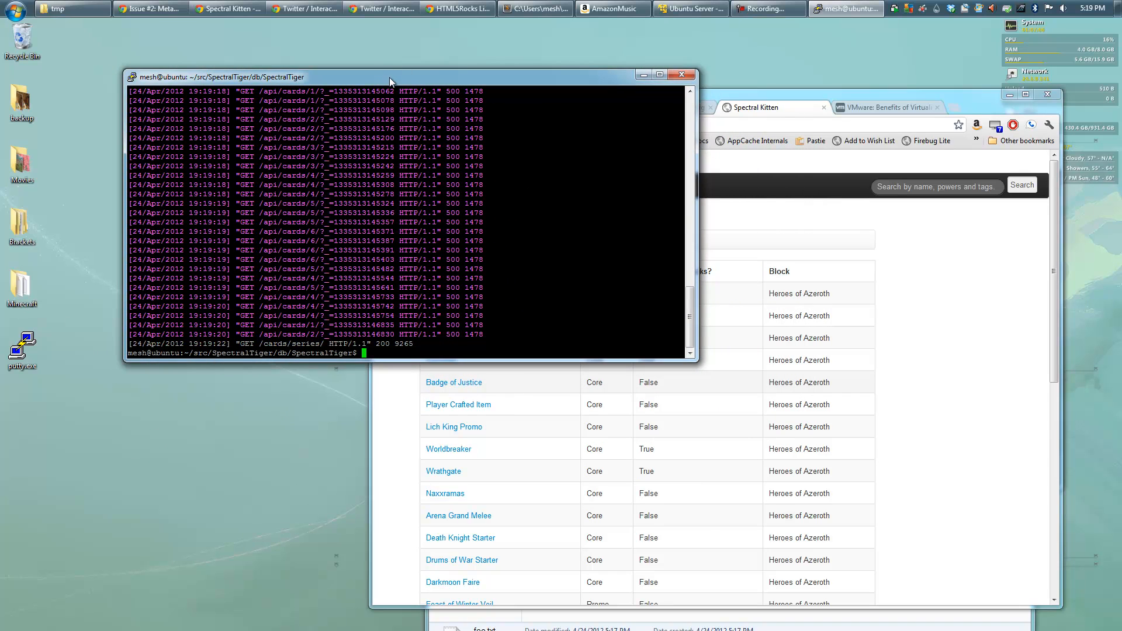
pyautogui.moveTo(945, 204)
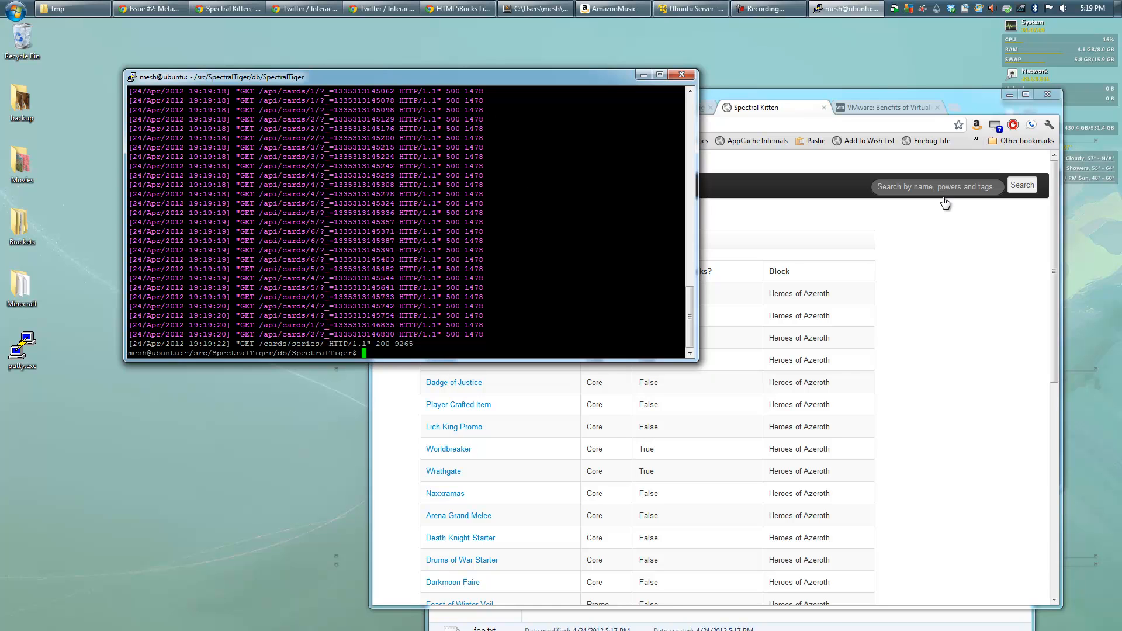